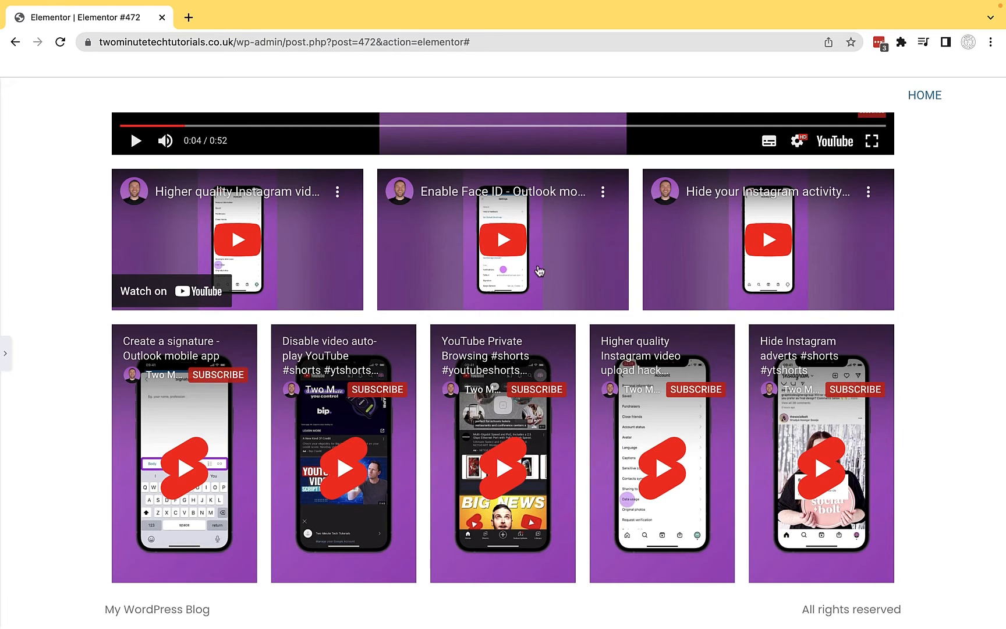
{"action": "mouse_move", "coordinate": [171, 390]}
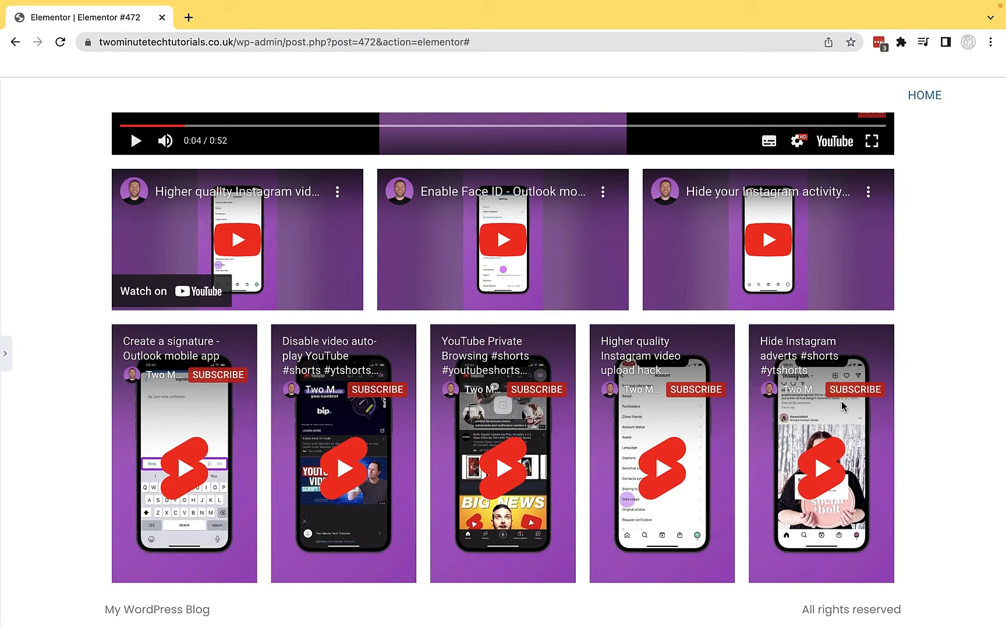
Scroll through the live page of embedded videos and Shorts, then launch Edit with Elementor
{"action": "scroll", "scroll_direction": "down", "scroll_amount": 3}
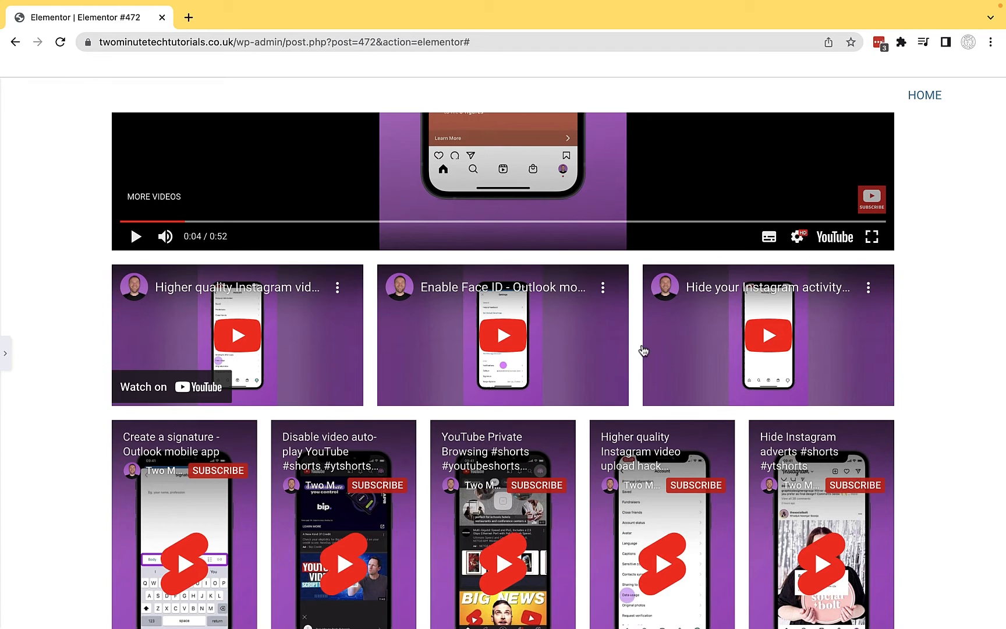
{"action": "scroll", "scroll_direction": "down", "scroll_amount": 3}
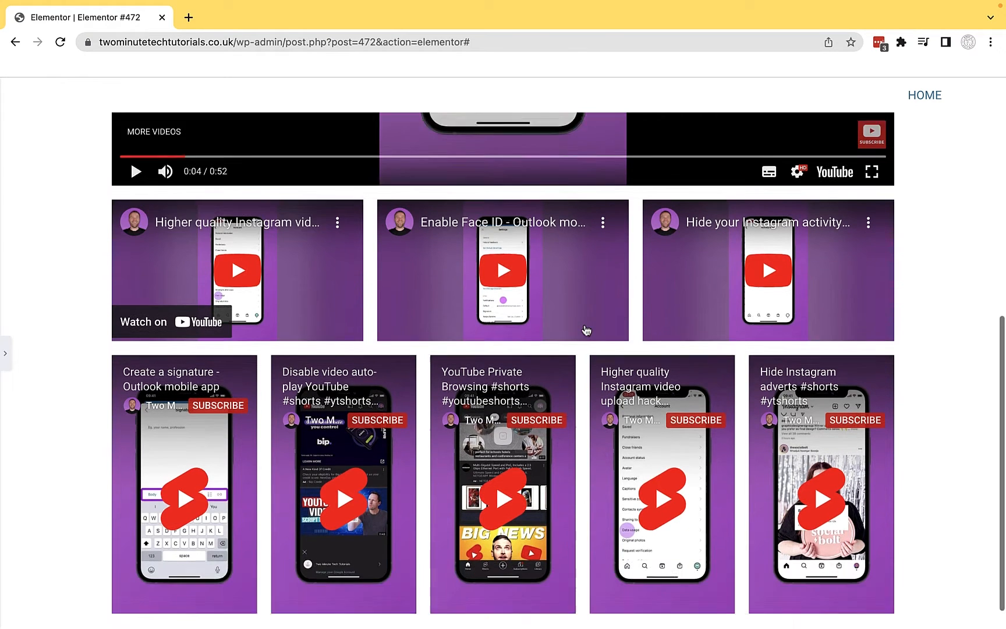
{"action": "scroll", "scroll_direction": "down", "scroll_amount": 3}
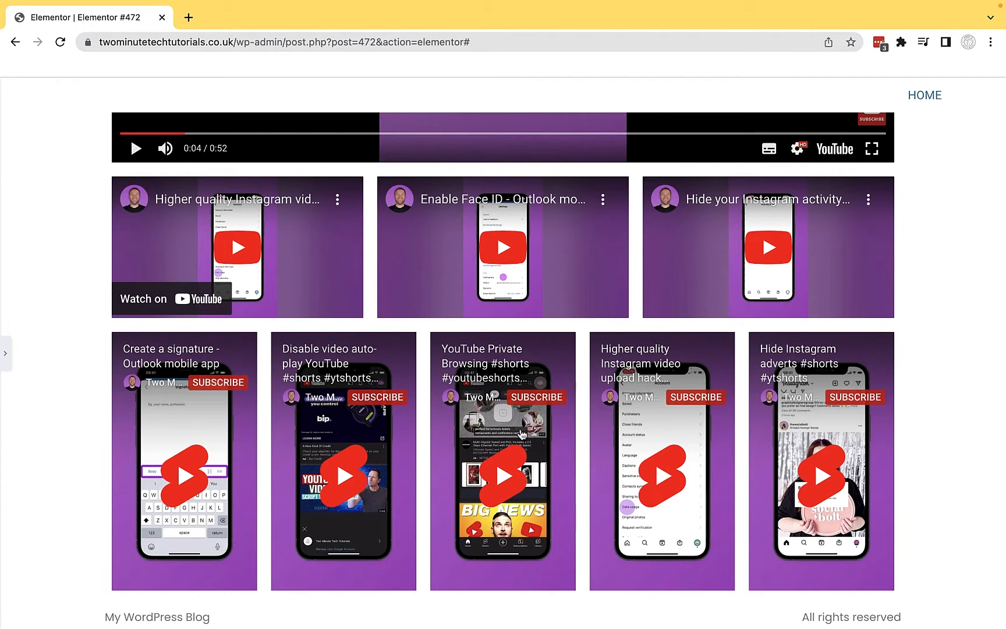
{"action": "left_click", "coordinate": [238, 137]}
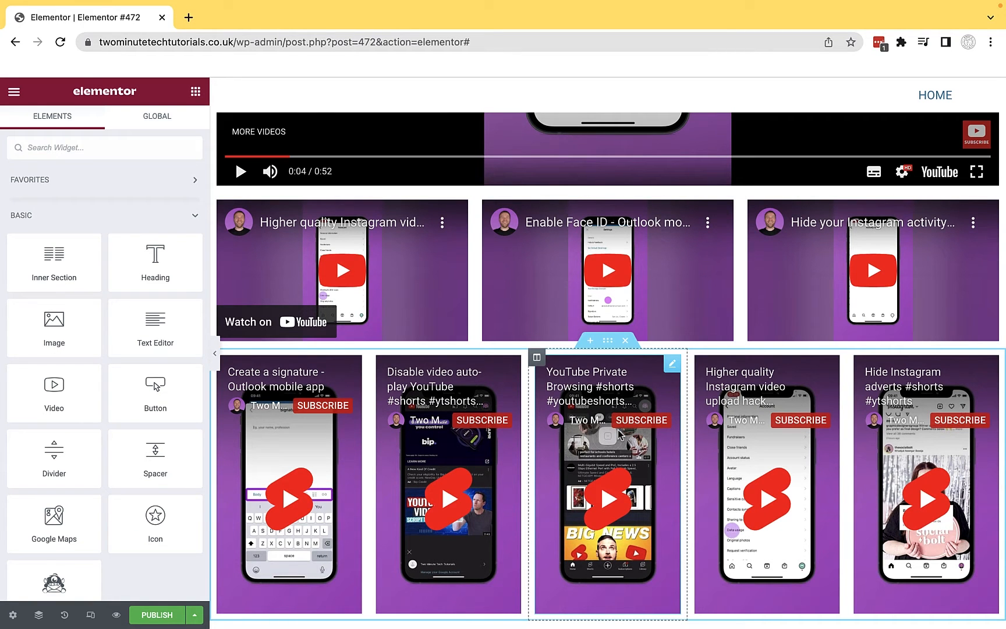
Add a two-column section below the Shorts with a Video widget in each column
{"action": "scroll", "scroll_direction": "down", "scroll_amount": 3}
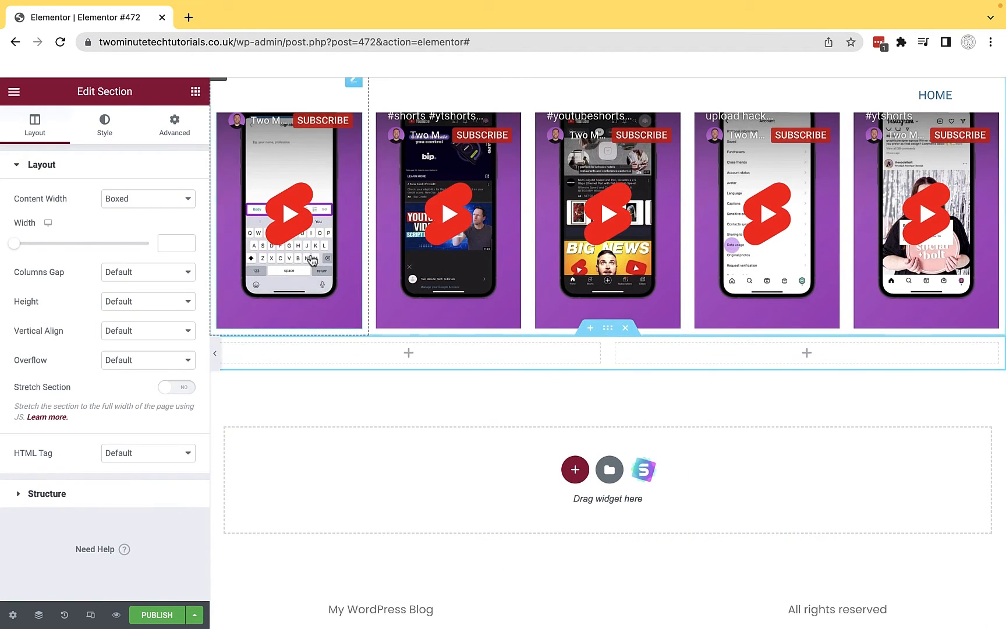
{"action": "left_click", "coordinate": [196, 91]}
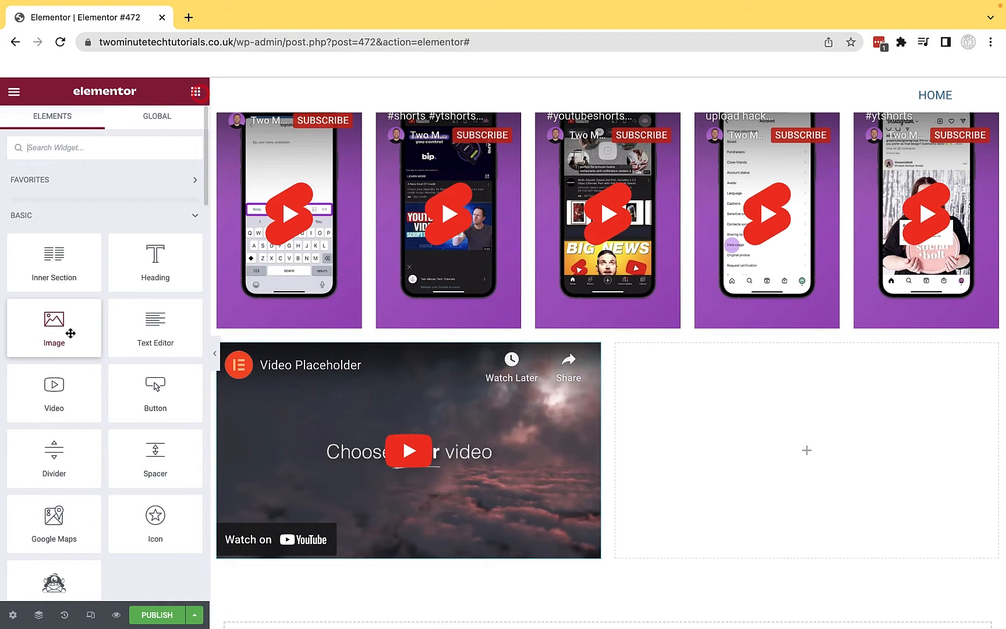
{"action": "left_click", "coordinate": [408, 450]}
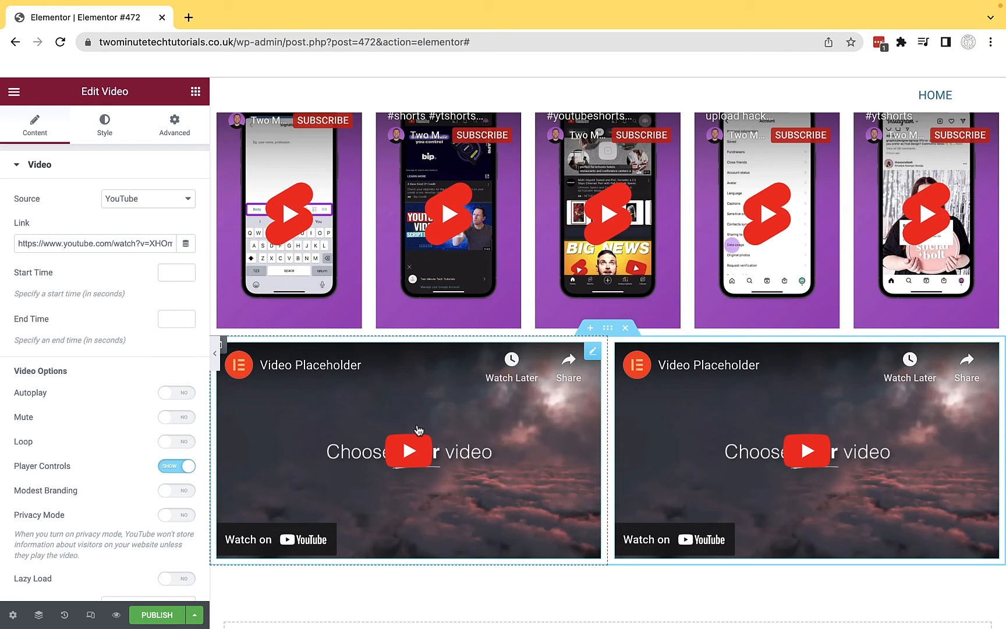
{"action": "mouse_move", "coordinate": [250, 350]}
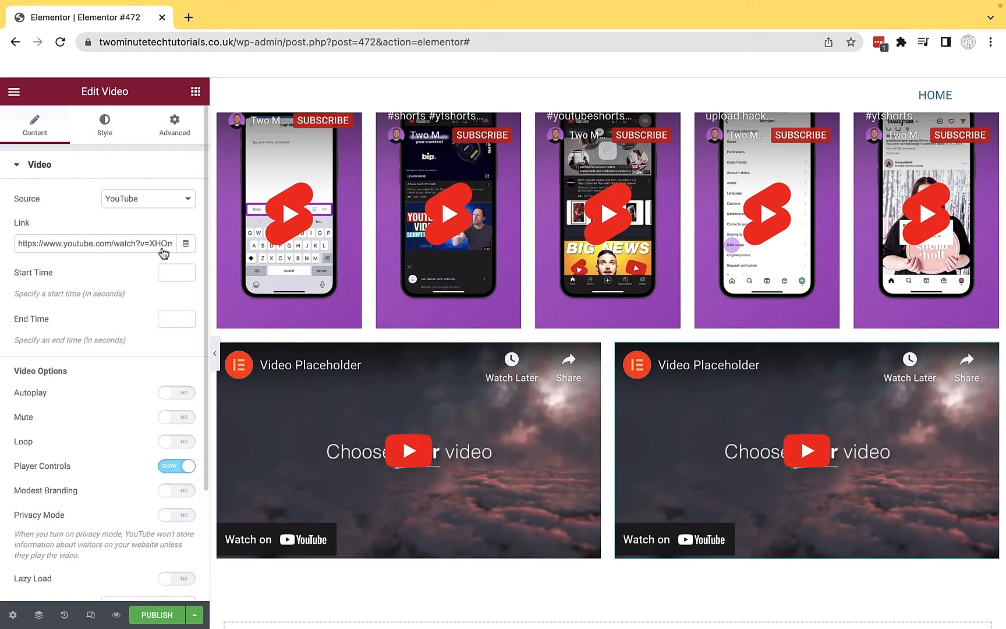
{"action": "left_click", "coordinate": [408, 449]}
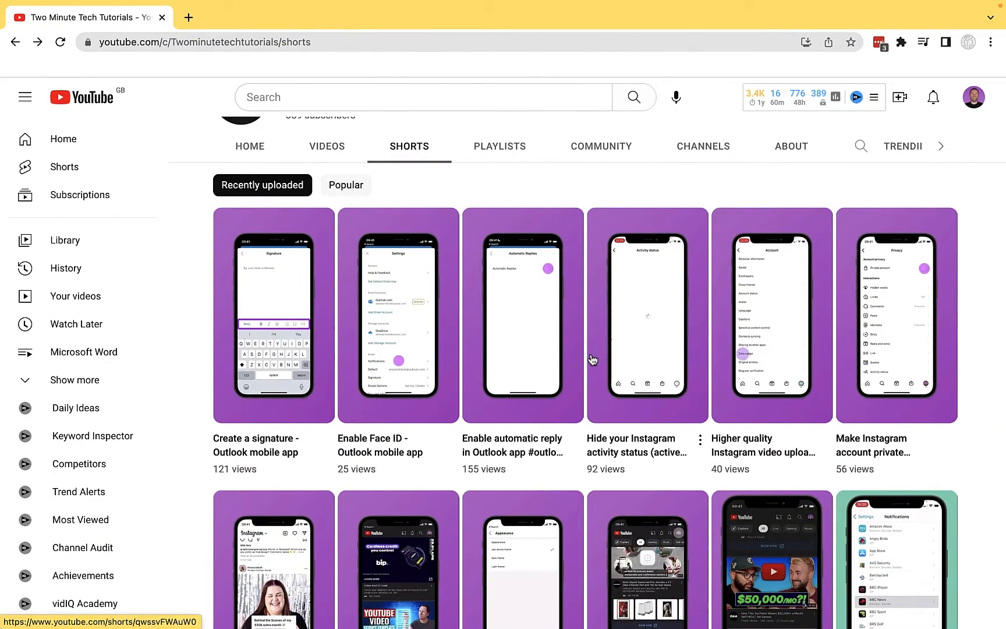
Copy the youtu.be share link of the WordPress maintenance mode fix video
{"action": "left_click", "coordinate": [326, 145]}
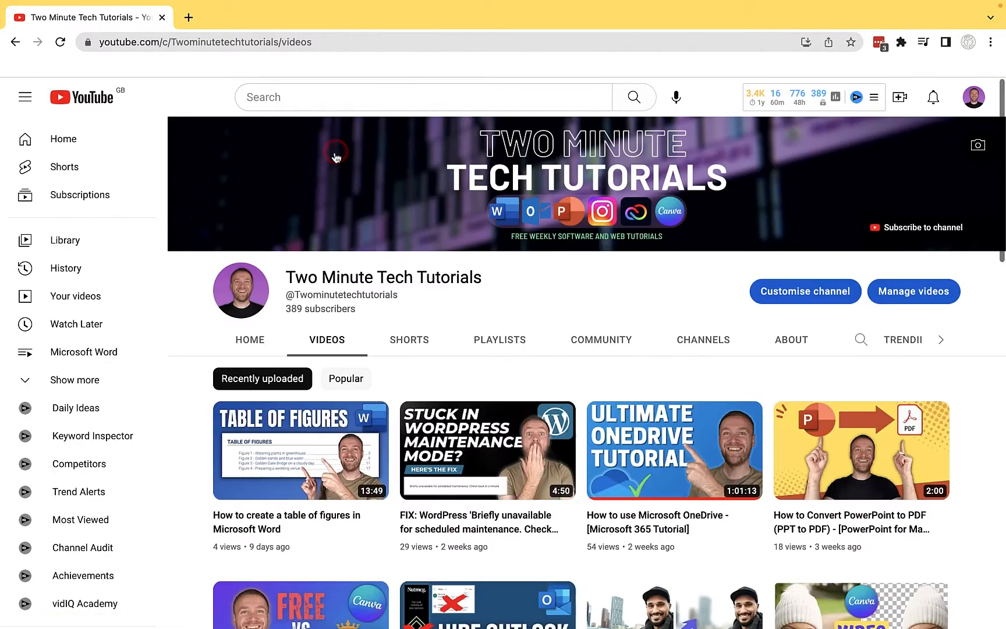
{"action": "scroll", "scroll_direction": "down", "scroll_amount": 3}
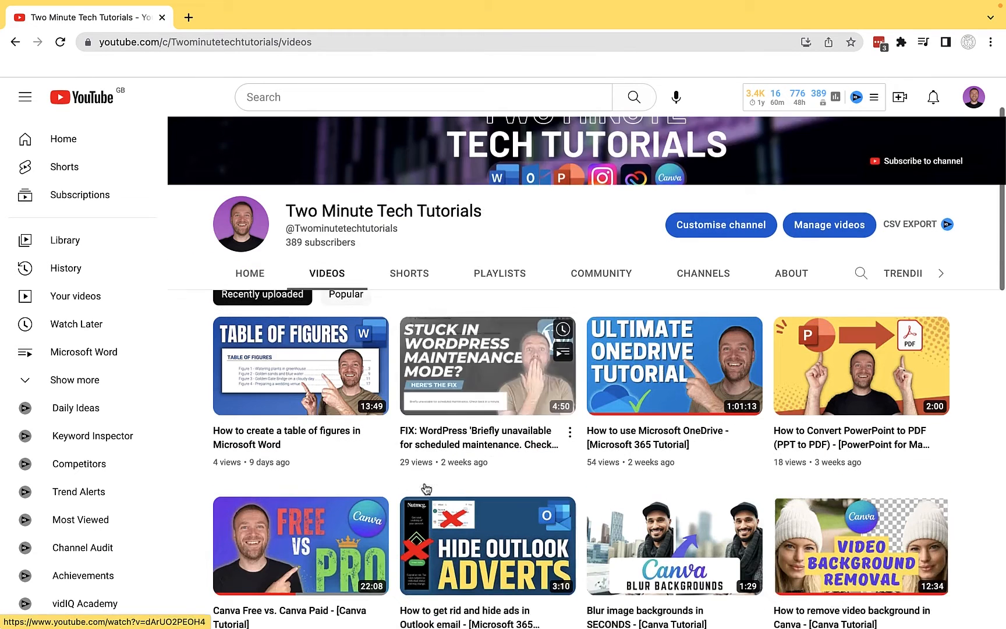
{"action": "left_click", "coordinate": [487, 366]}
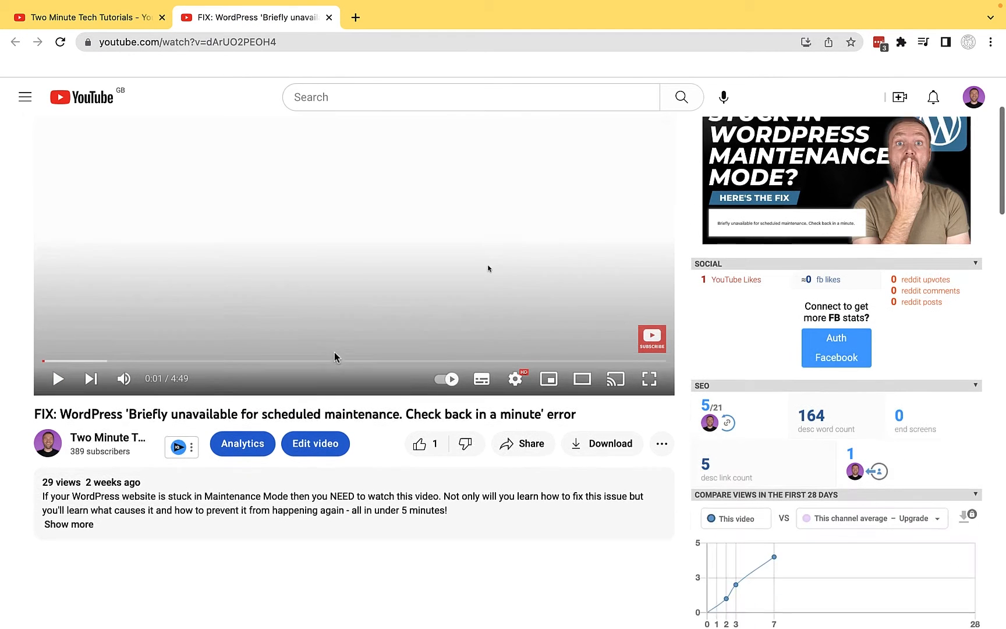
{"action": "left_click", "coordinate": [522, 444]}
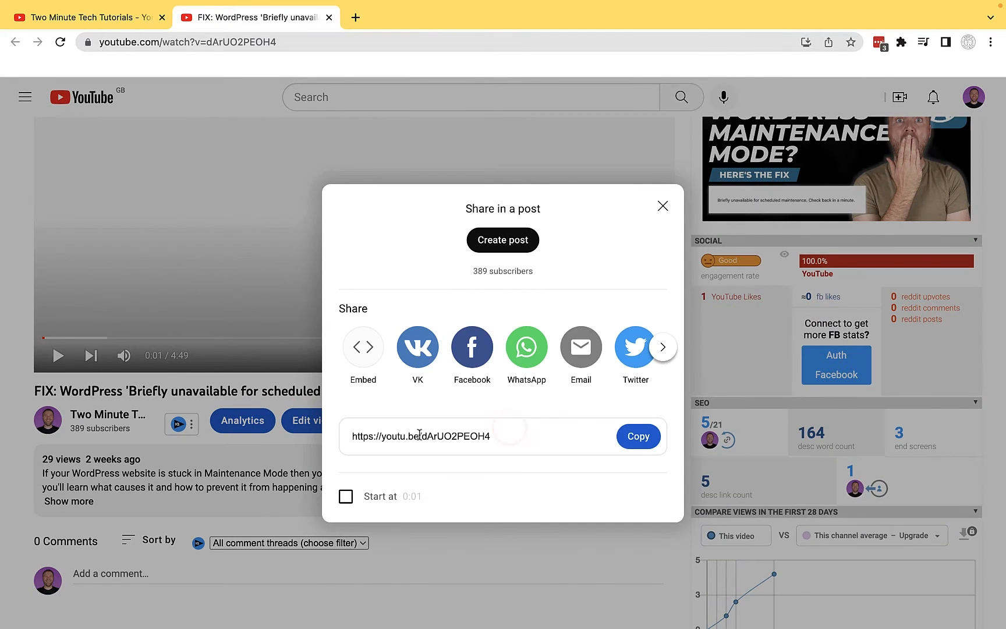
{"action": "left_click", "coordinate": [638, 436]}
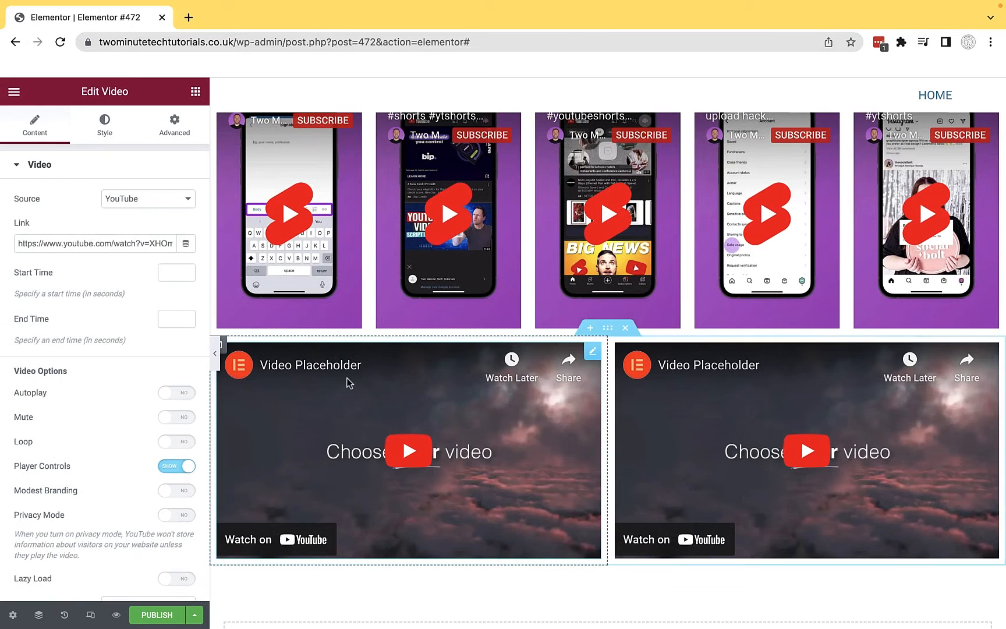
{"action": "type", "text": "https://youtu.be/dArUO2PEOH4"}
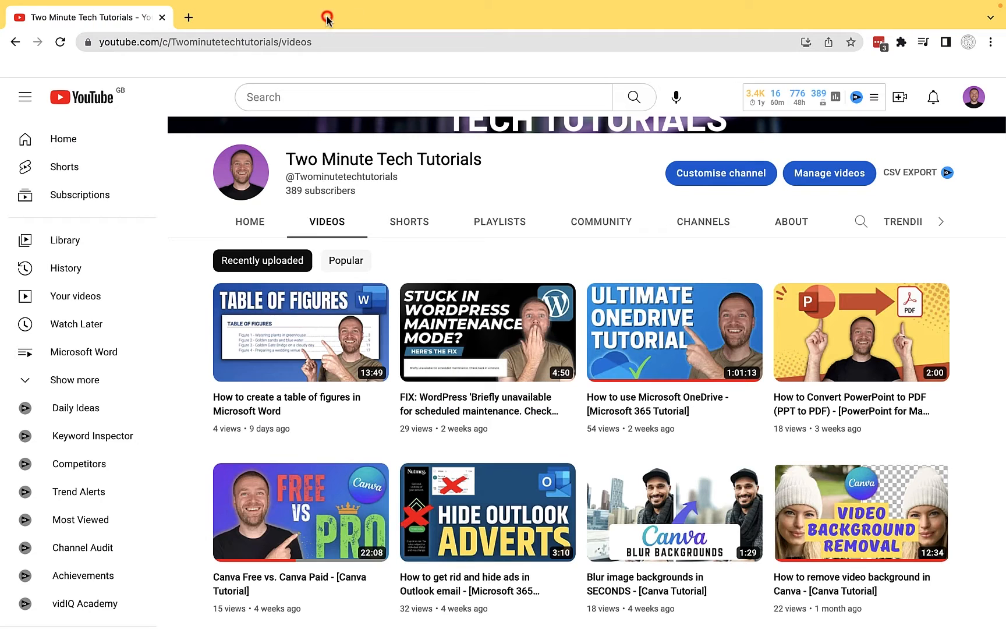
Open and pause the Enable Face ID - Outlook mobile app short, selecting its address
{"action": "left_click", "coordinate": [409, 221]}
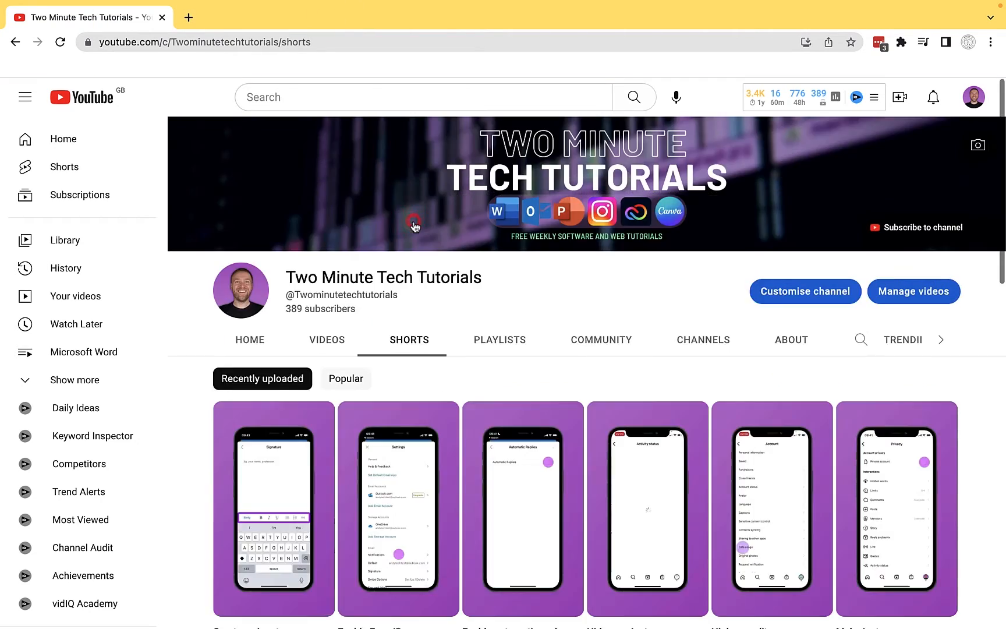
{"action": "scroll", "scroll_direction": "down", "scroll_amount": 3}
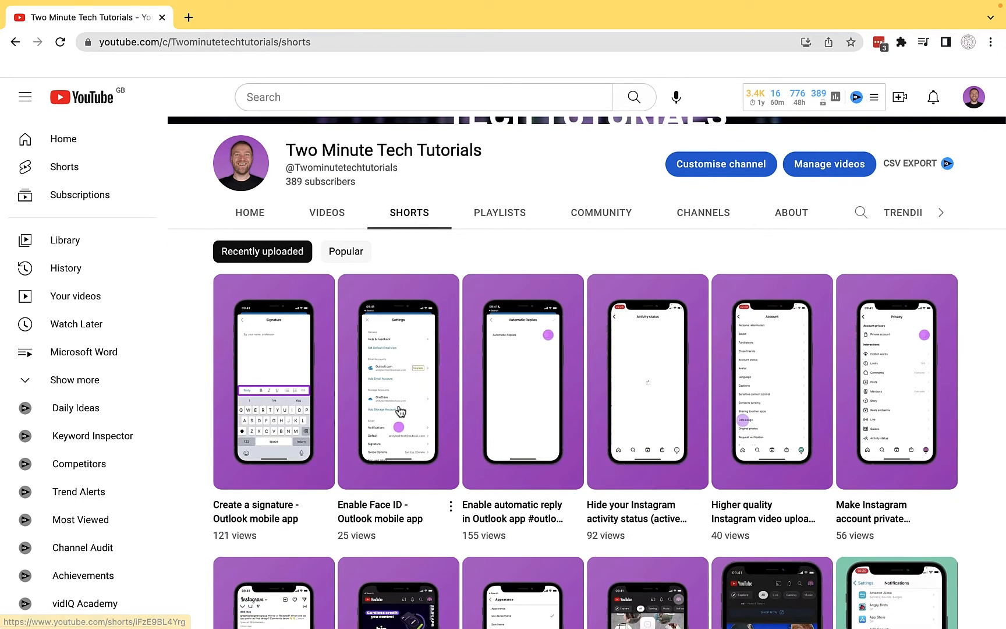
{"action": "mouse_move", "coordinate": [385, 444]}
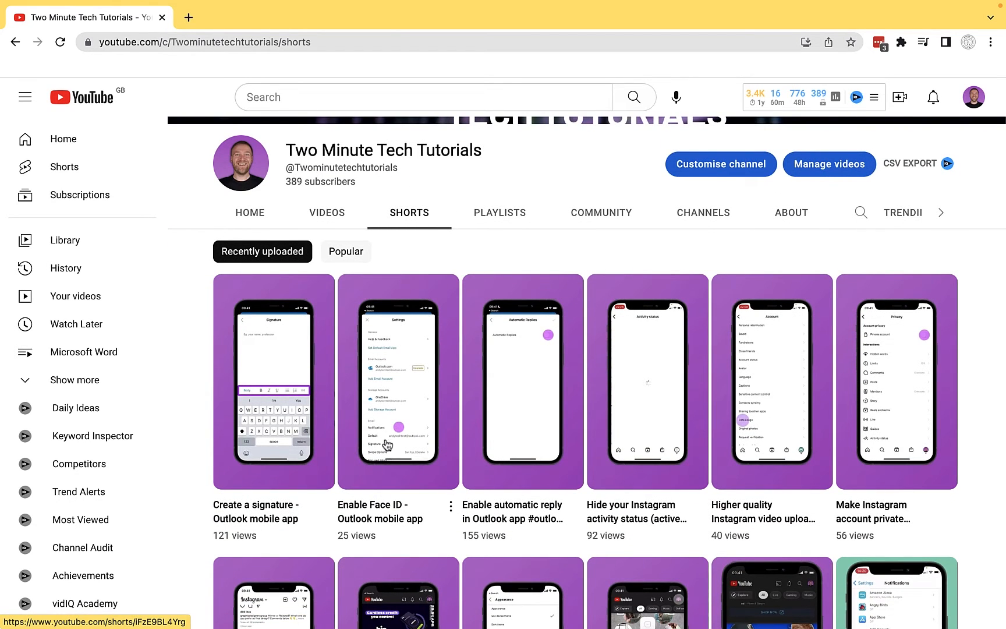
{"action": "left_click", "coordinate": [398, 381]}
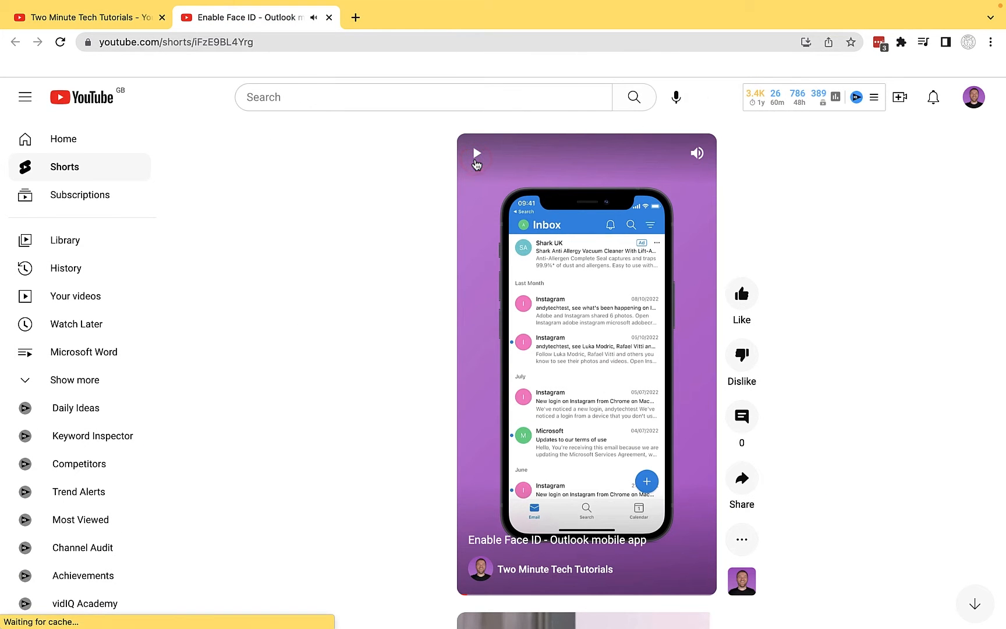
{"action": "left_click", "coordinate": [175, 42]}
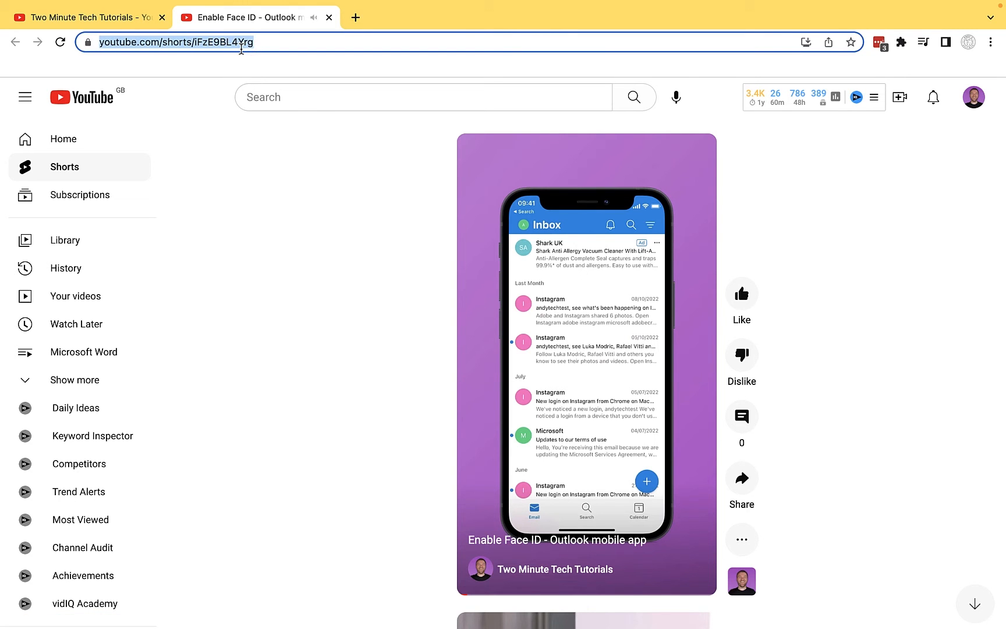
{"action": "left_click", "coordinate": [81, 17]}
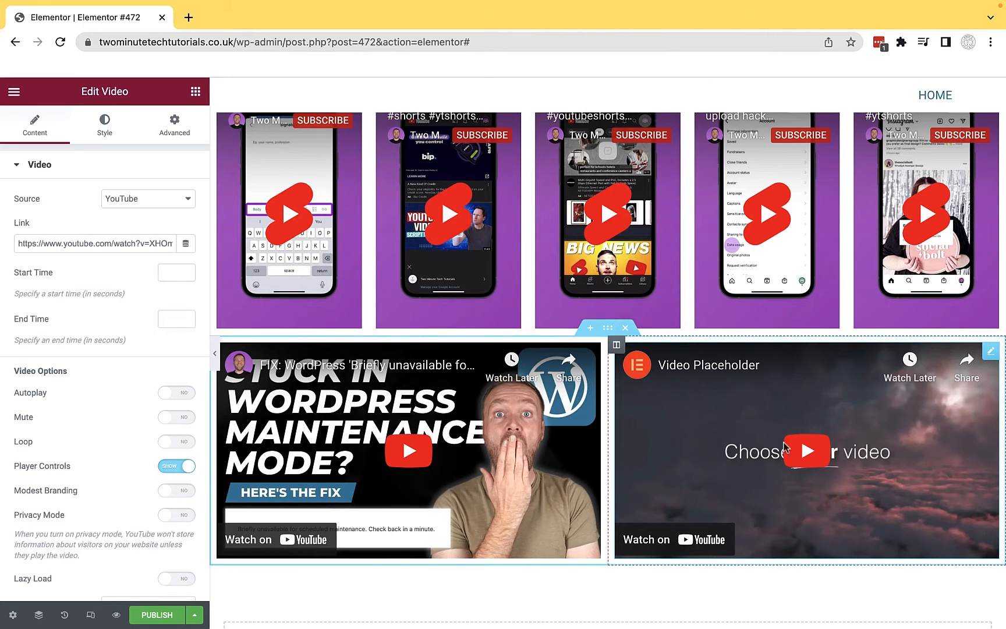
Paste the short's link into the right Video widget and rework it to watch?v= format
{"action": "type", "text": "https://www.youtube.com/shorts/iFzE9BL4Yrg"}
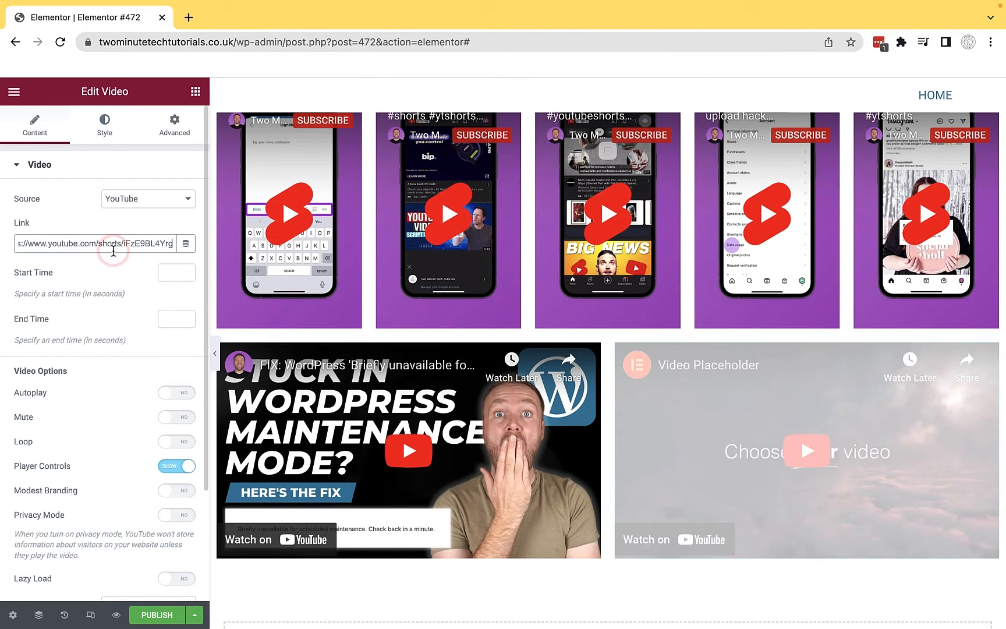
{"action": "left_click", "coordinate": [802, 449]}
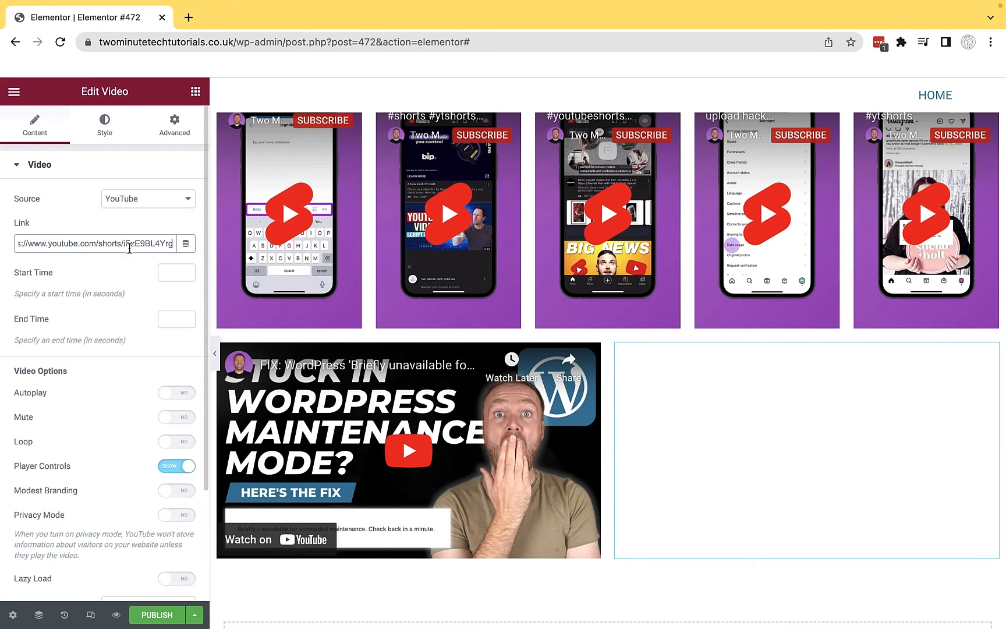
{"action": "type", "text": "https://youtu.be/dArUO2PEOH4"}
{"action": "type", "text": "watc"}
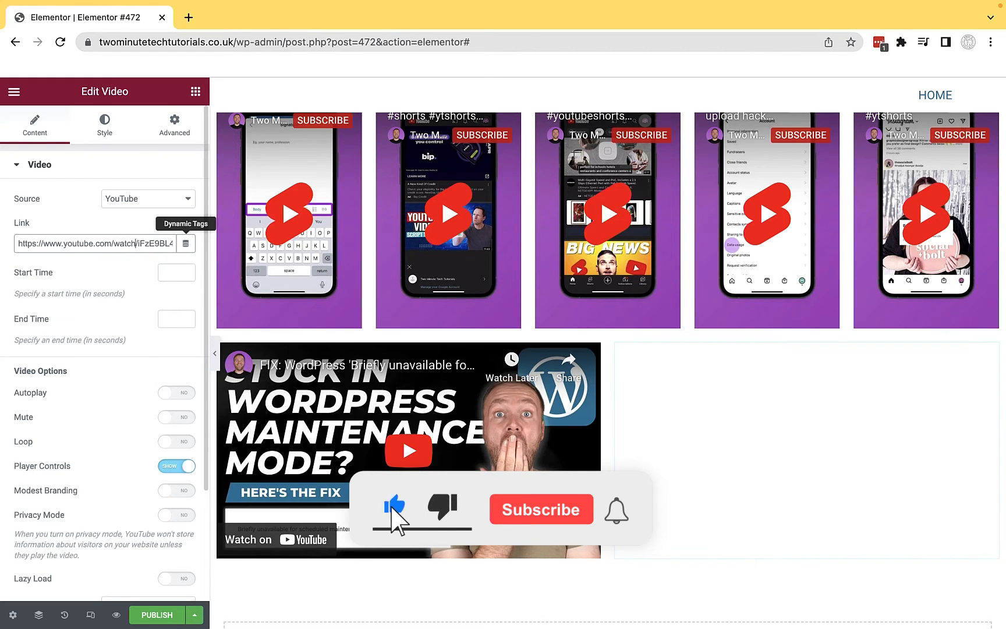
{"action": "left_click", "coordinate": [541, 509]}
{"action": "type", "text": "?v="}
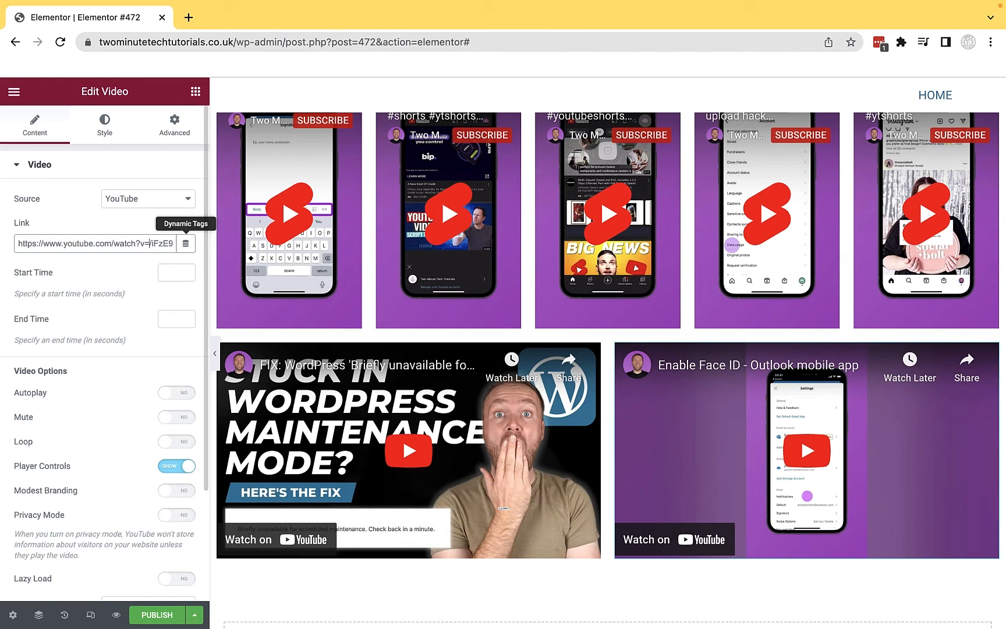
{"action": "scroll", "scroll_direction": "down", "scroll_amount": 3}
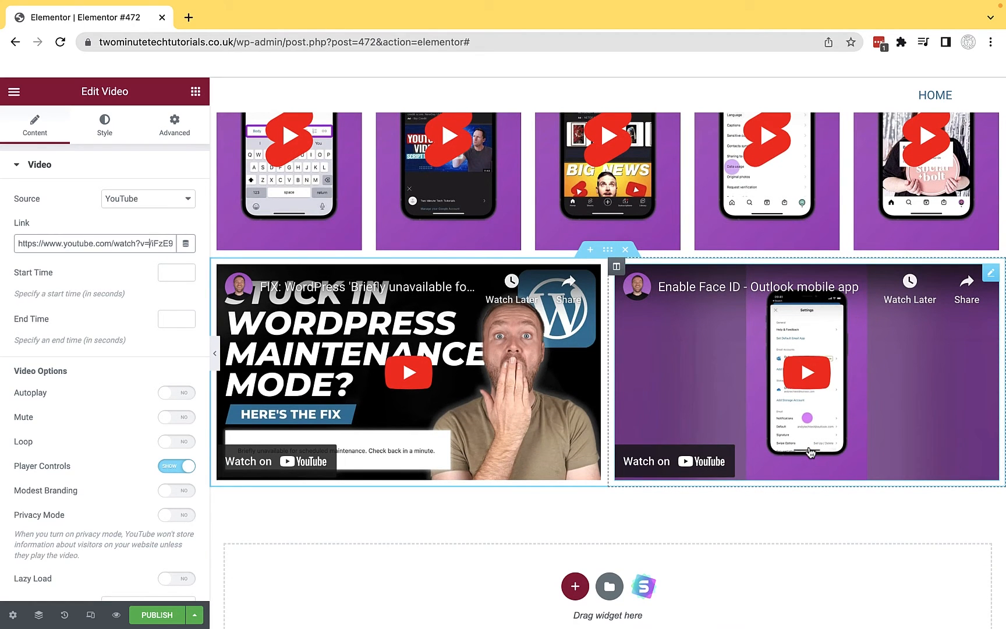
Select the Enable Face ID short's address and open its Copy video URL menu
{"action": "double_click", "coordinate": [119, 244]}
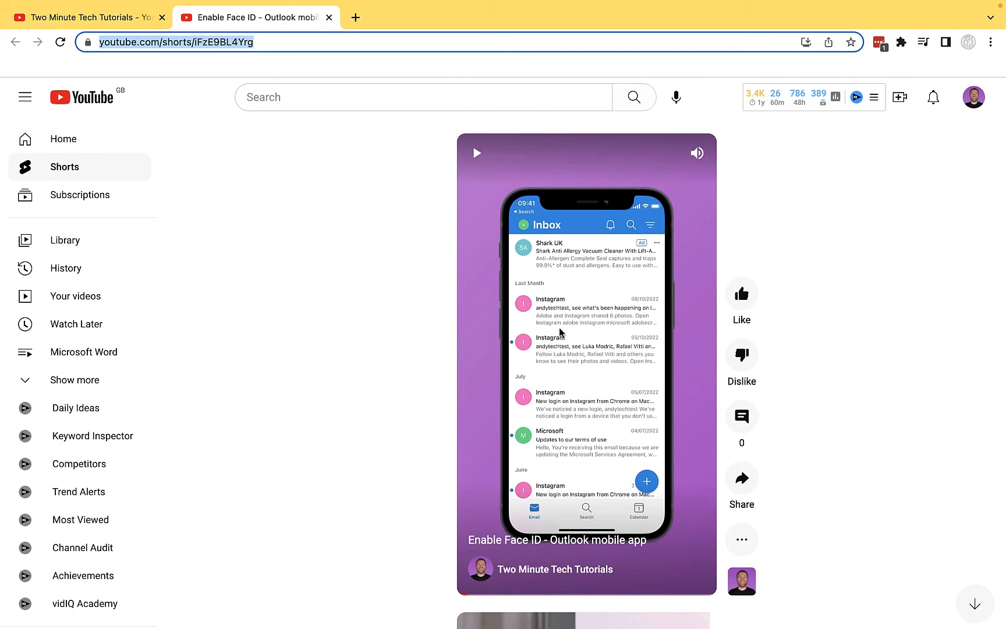
{"action": "right_click", "coordinate": [560, 333]}
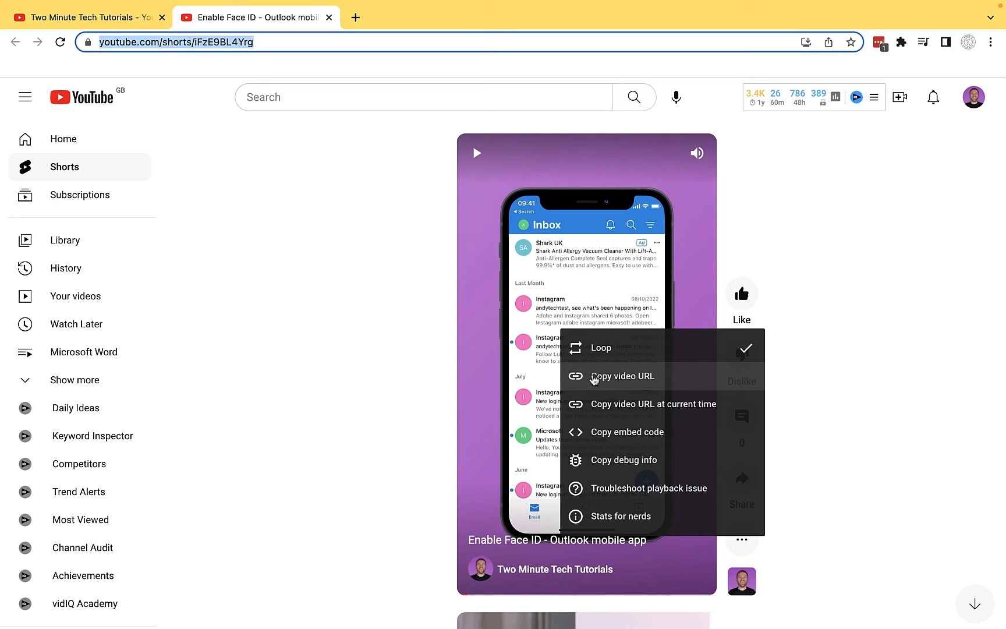
{"action": "mouse_move", "coordinate": [633, 383]}
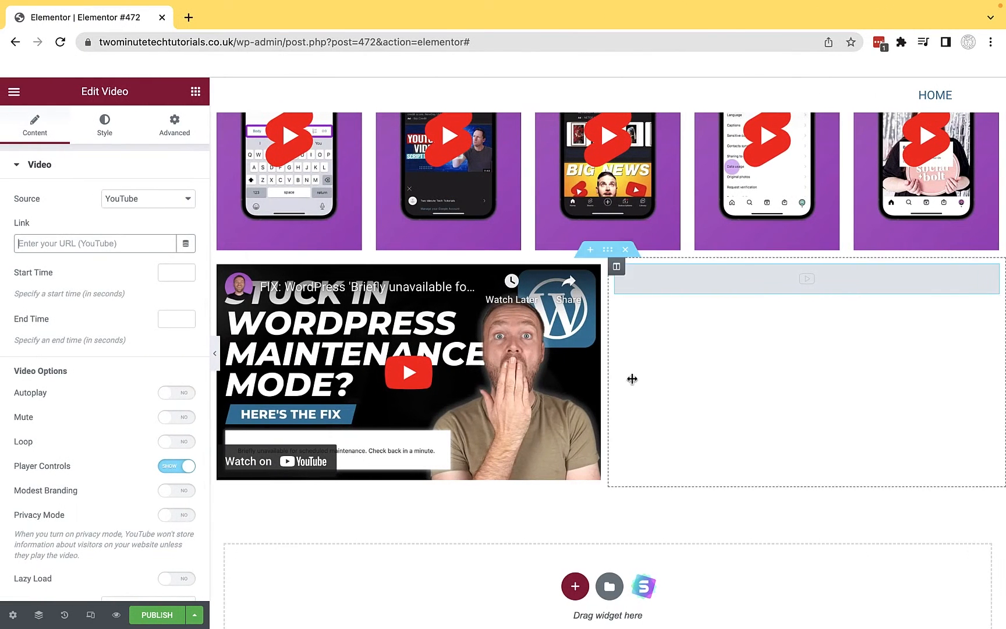
{"action": "type", "text": "https://youtu.be/i5zE9BL4Yrg"}
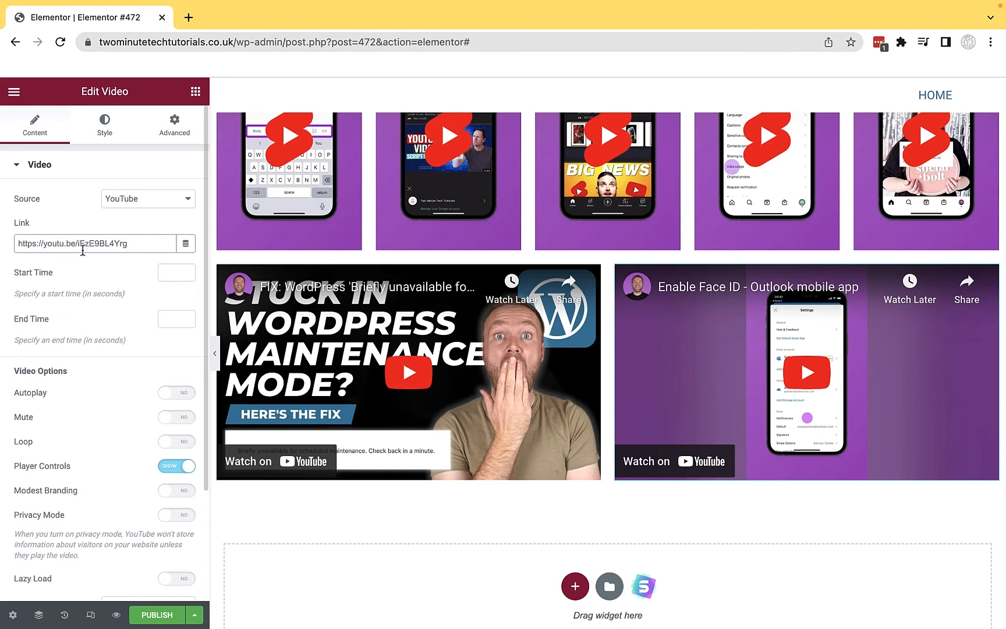
{"action": "left_click", "coordinate": [408, 371]}
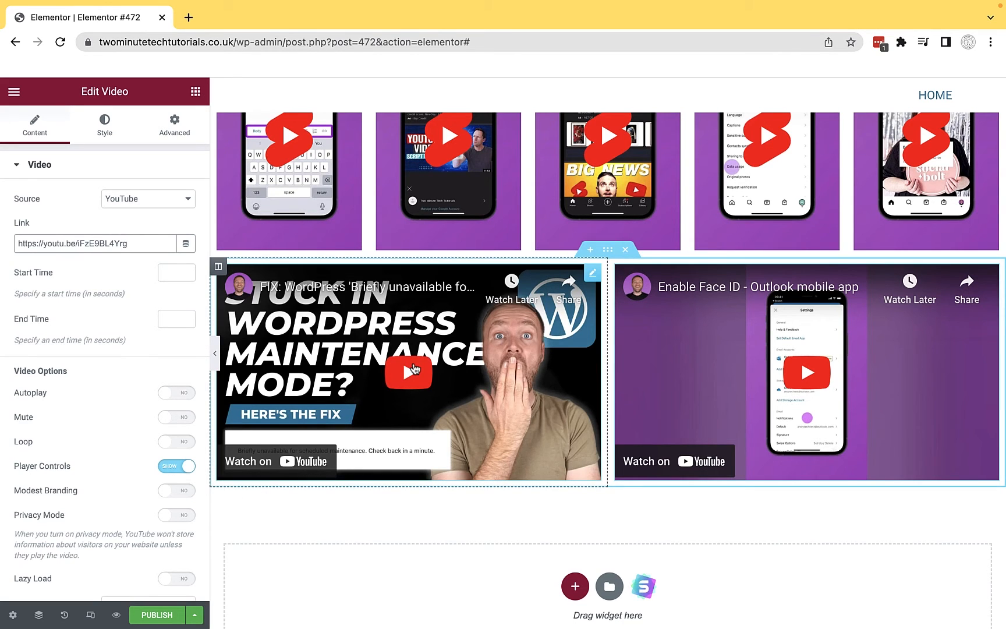
{"action": "left_click", "coordinate": [72, 243]}
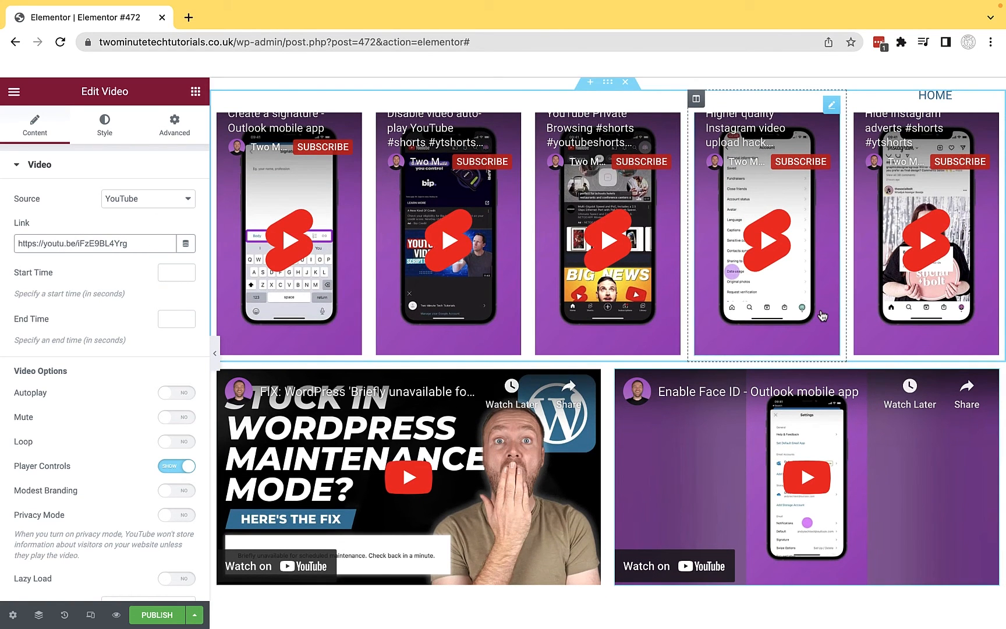
{"action": "scroll", "scroll_direction": "down", "scroll_amount": 3}
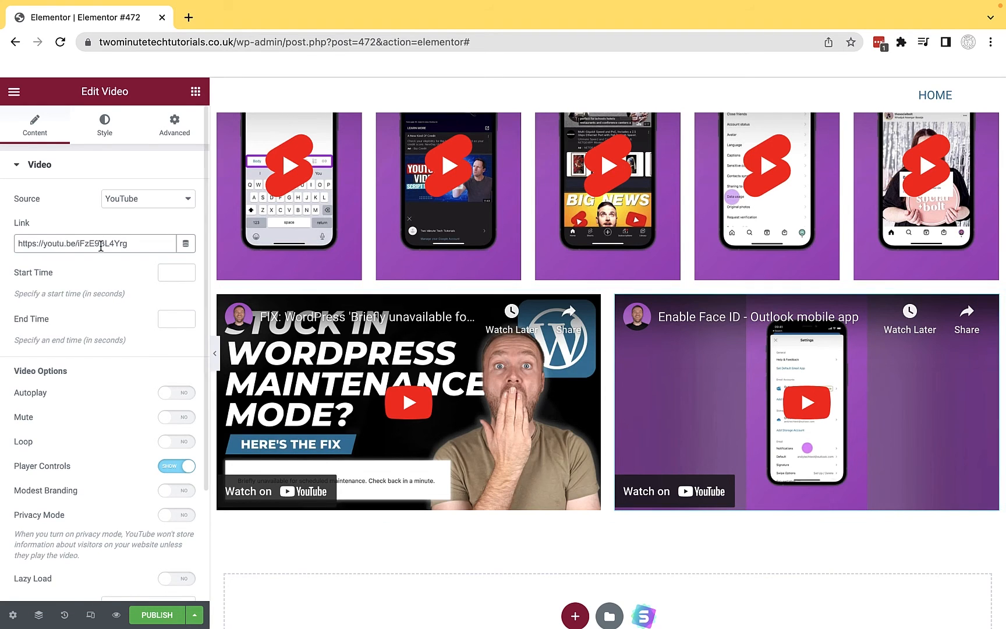
Set the Enable Face ID video widget's aspect ratio to 9:16 in its Style settings
{"action": "left_click", "coordinate": [104, 125]}
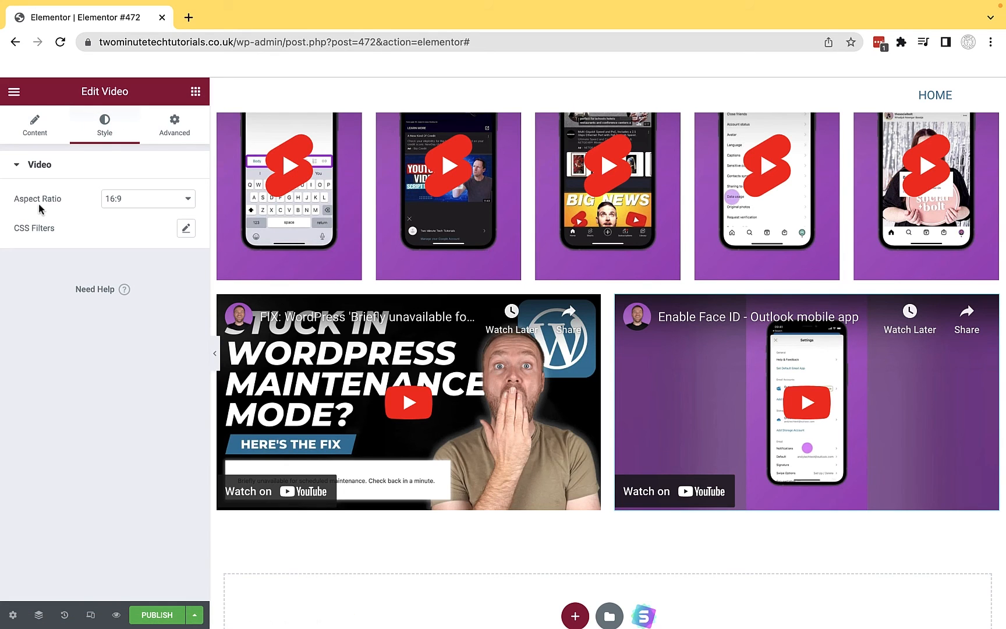
{"action": "left_click", "coordinate": [146, 199]}
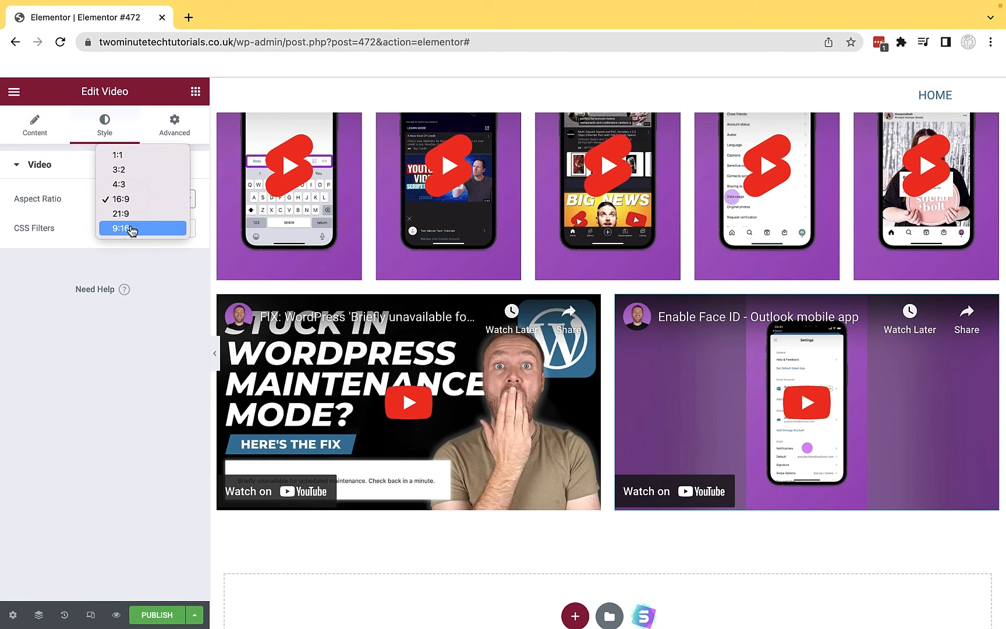
{"action": "left_click", "coordinate": [121, 227]}
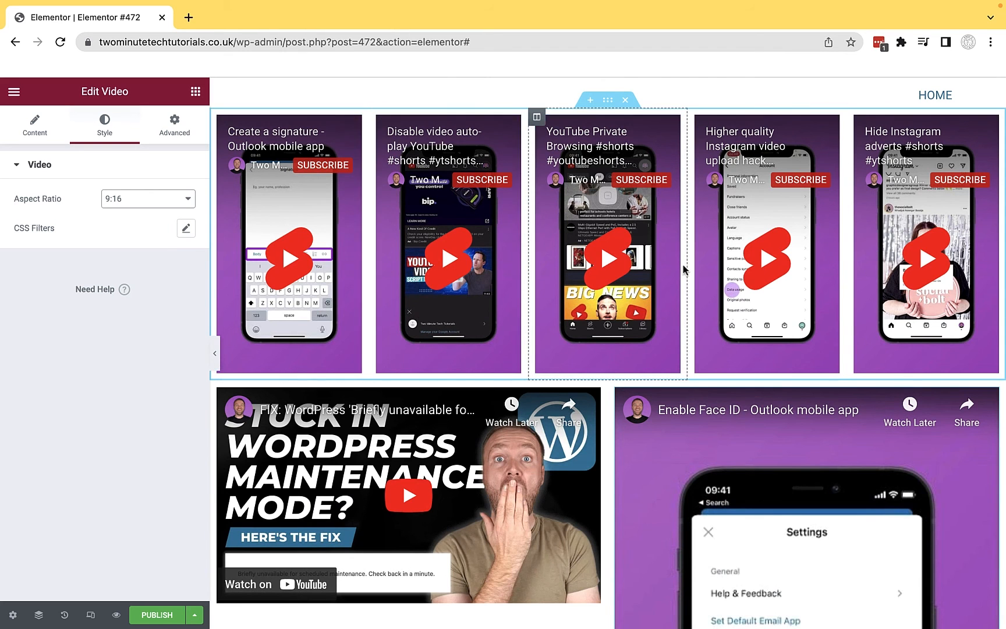
Add columns to the lower video row, then test-play the Enable Face ID video
{"action": "scroll", "scroll_direction": "down", "scroll_amount": 3}
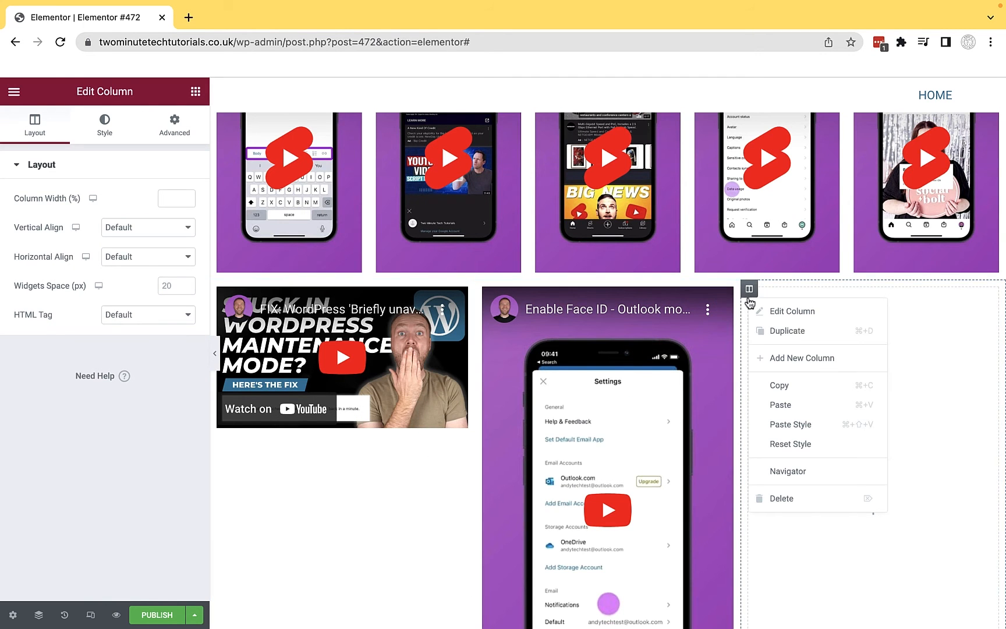
{"action": "left_click", "coordinate": [802, 358]}
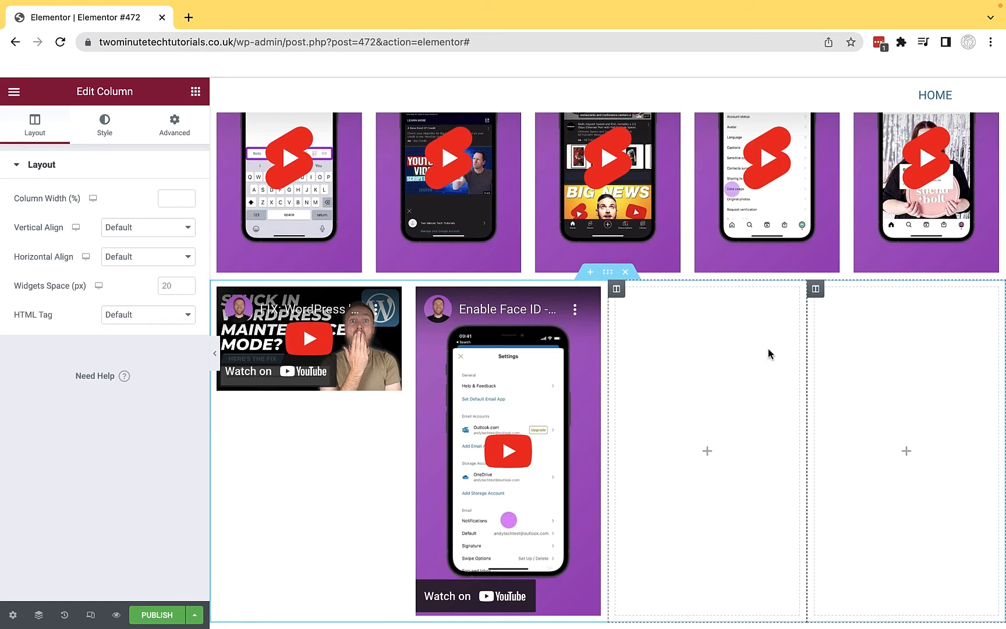
{"action": "scroll", "scroll_direction": "down", "scroll_amount": 3}
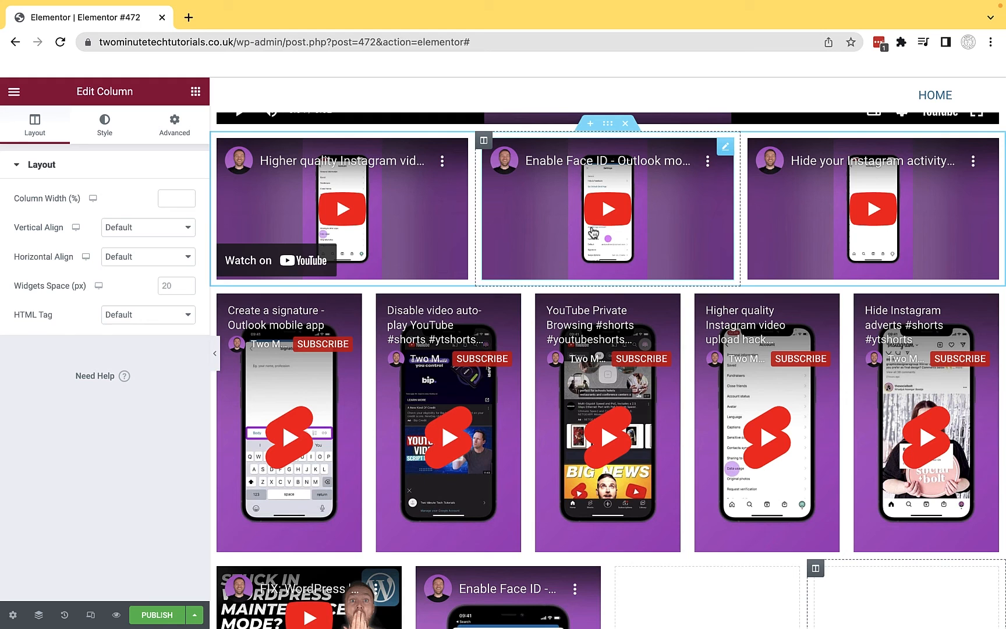
{"action": "left_click", "coordinate": [608, 208]}
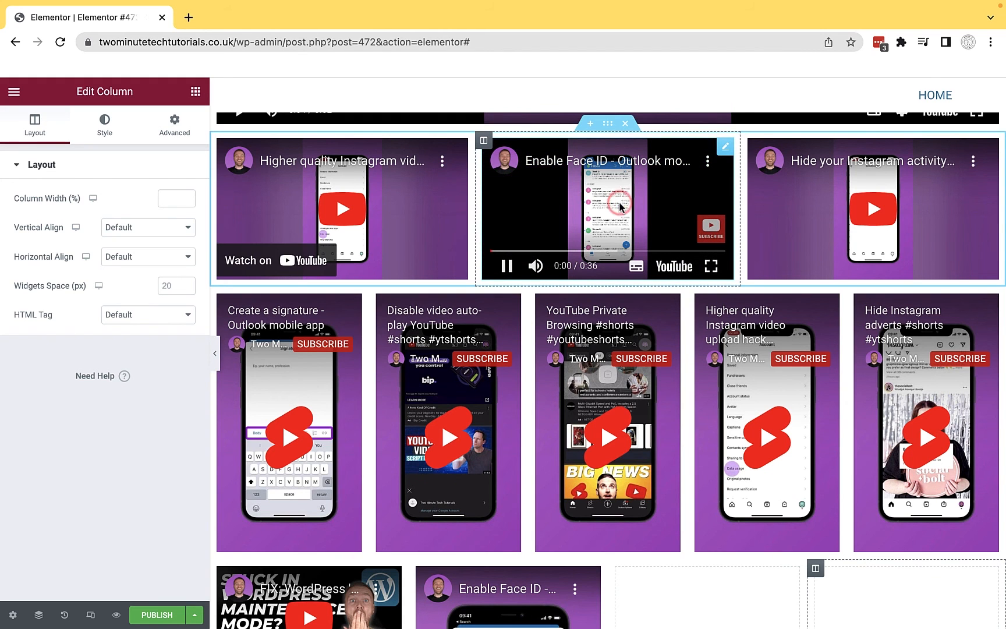
{"action": "scroll", "scroll_direction": "down", "scroll_amount": 3}
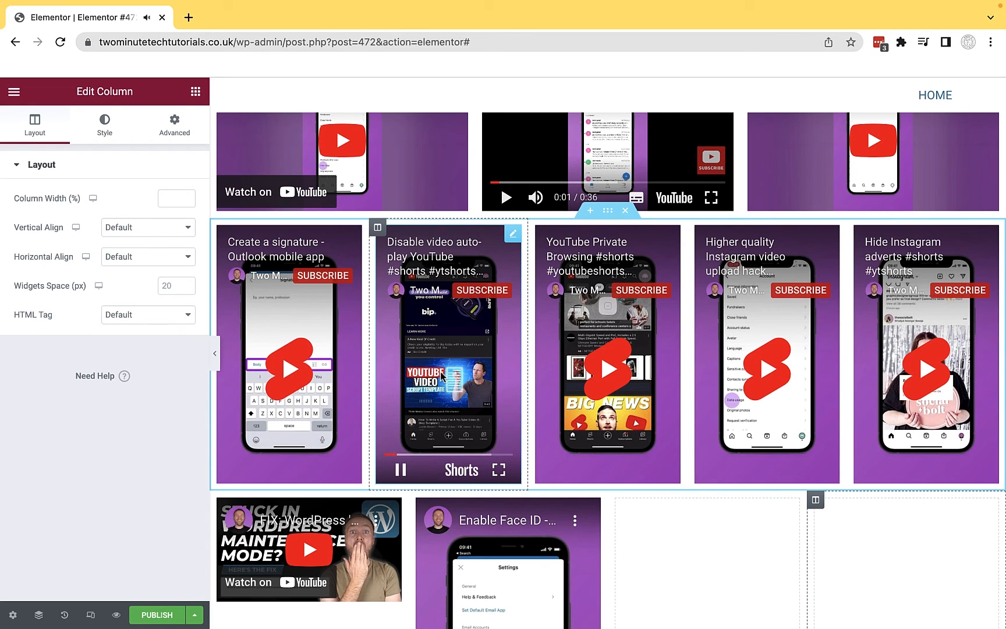
Pause the 'Disable video auto-play' YouTube Short playing in the second column of the shorts row
{"action": "left_click", "coordinate": [400, 469]}
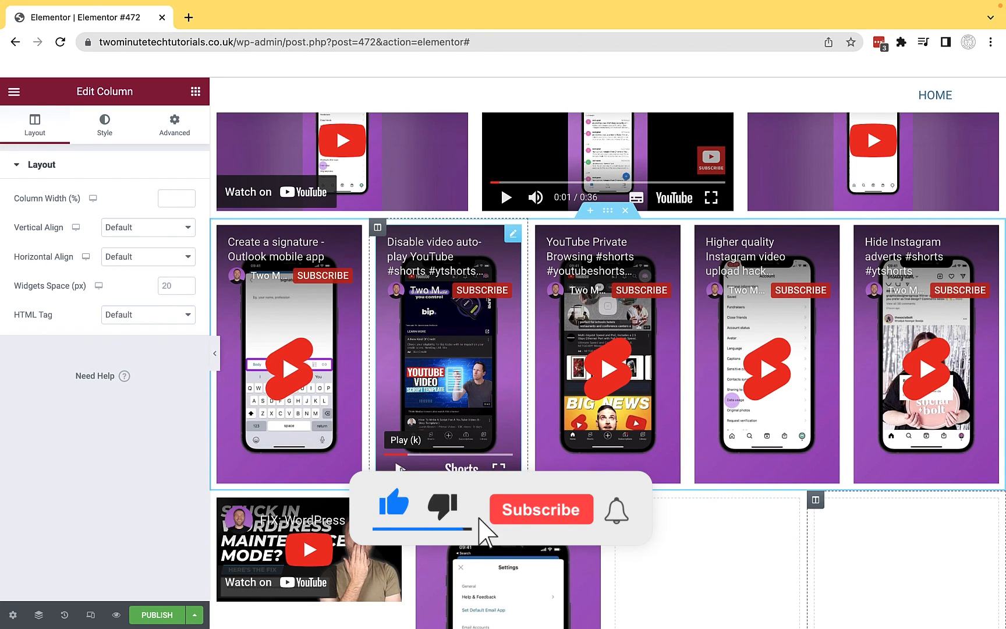
{"action": "left_click", "coordinate": [540, 509]}
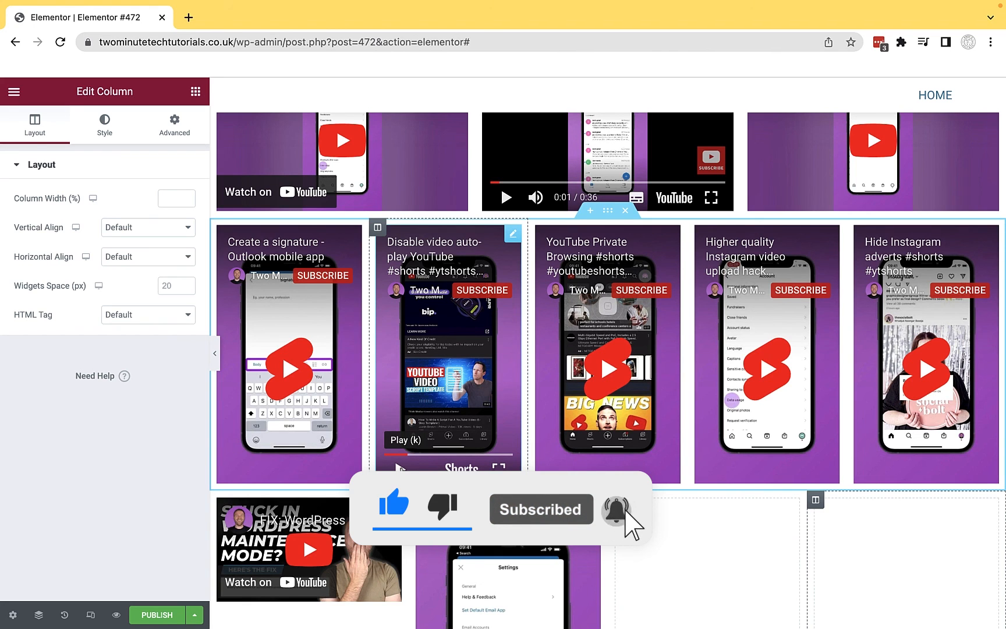